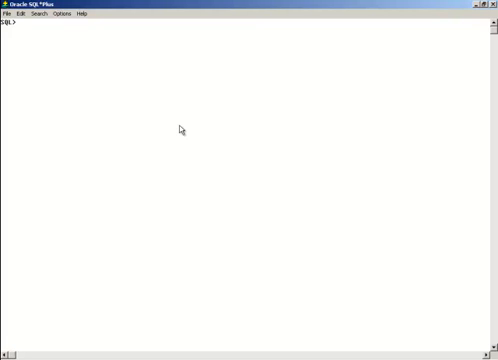
Step: Describe test_country_master to see its COUNTRY_ID and COUNTRY_NAME columns
type("de")
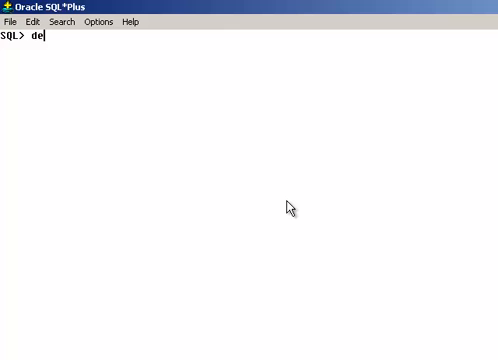
type("sc test_")
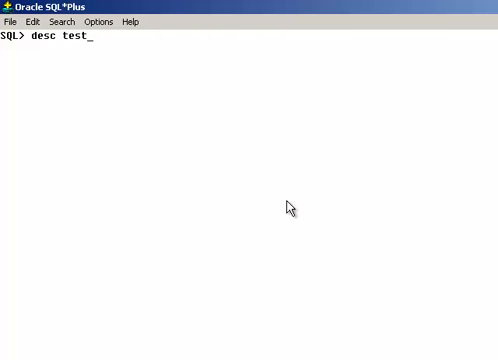
type("country_m")
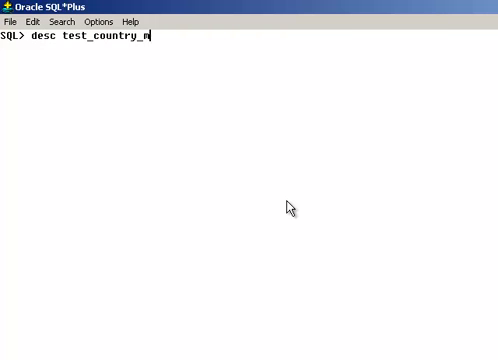
type("aster;")
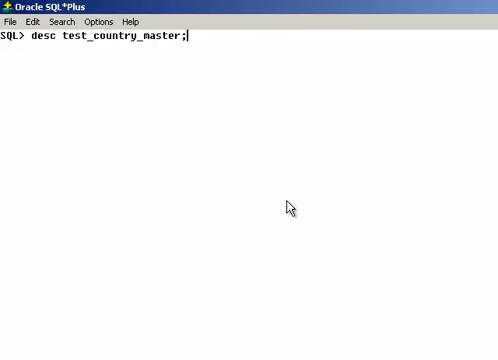
Step: Query all rows with select * from test_country_master
type("select *")
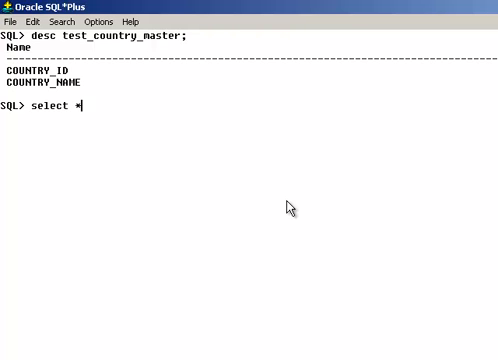
type("from")
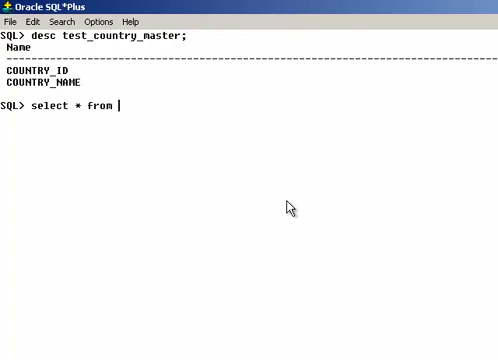
type("test_")
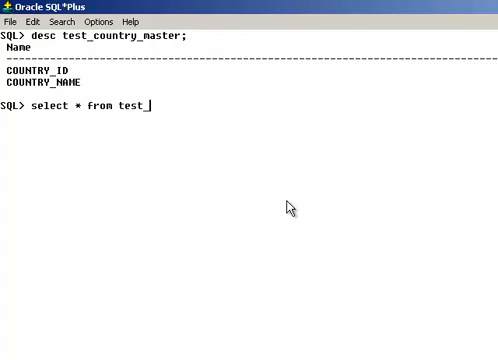
type("country")
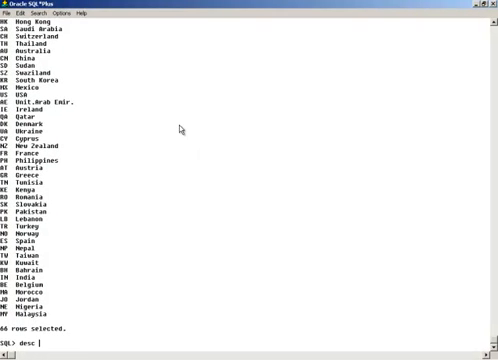
Step: Describe test_country_sales to list its COUNTRY_ID, MONTH and sales amount columns
type("tes")
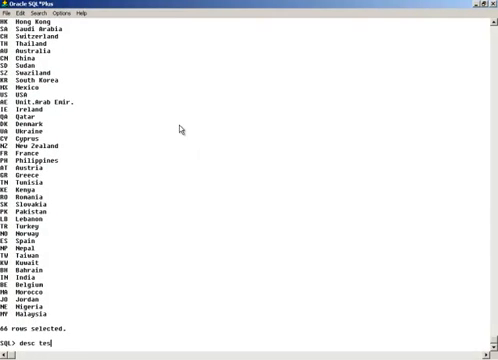
type("t_country")
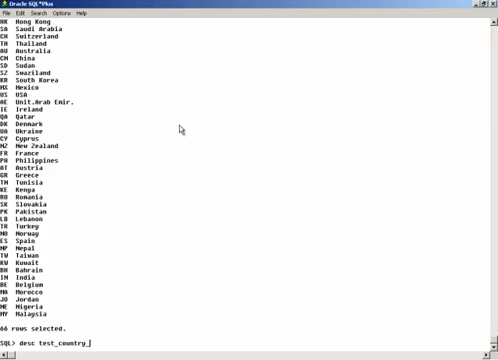
type("_sales")
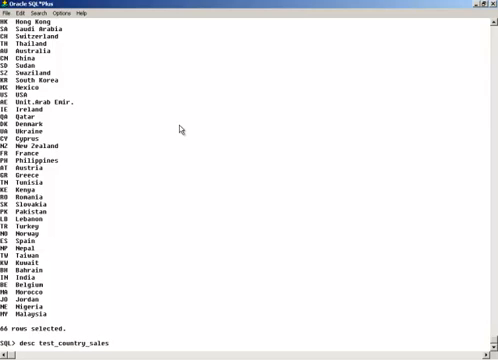
key("Return")
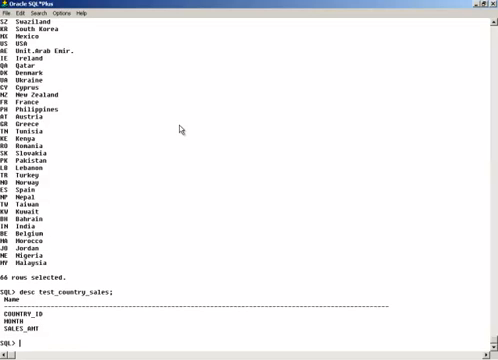
Step: Begin a select * from query on test_country_sales before switching to the spreadsheet
type("s")
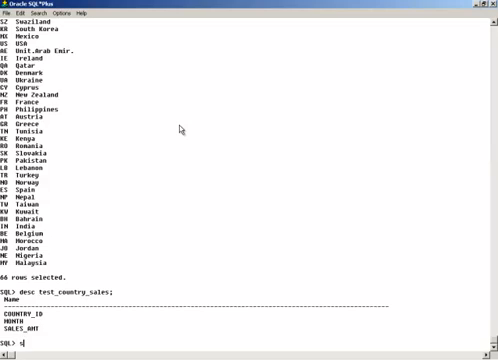
type("select")
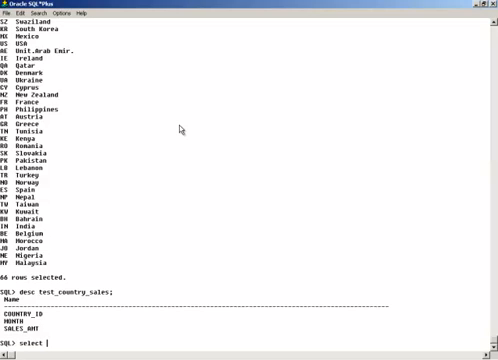
type("* from")
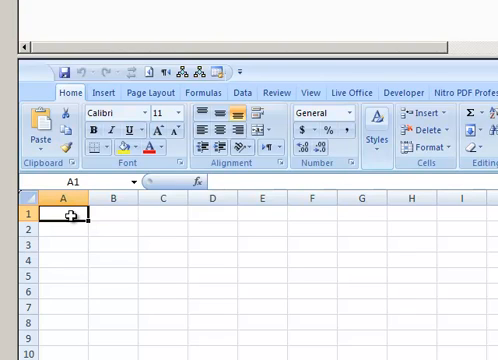
Step: Enter the Main SQL label in A1 and select * from test_country_master in B1
type("Sq")
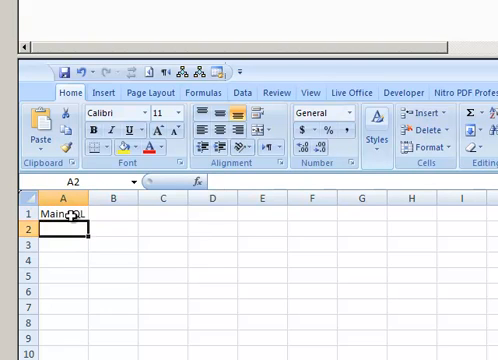
type("select")
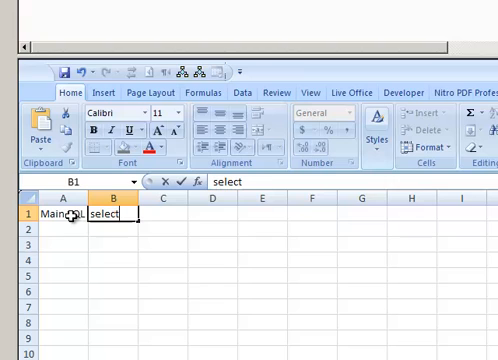
type("* from tes")
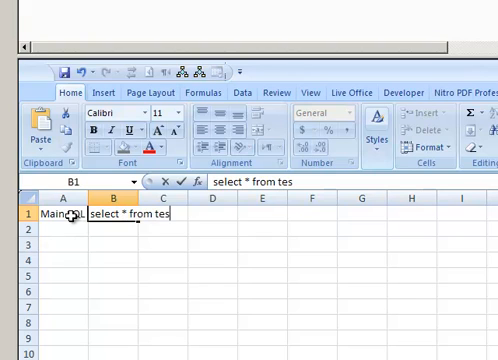
type("t_country_master")
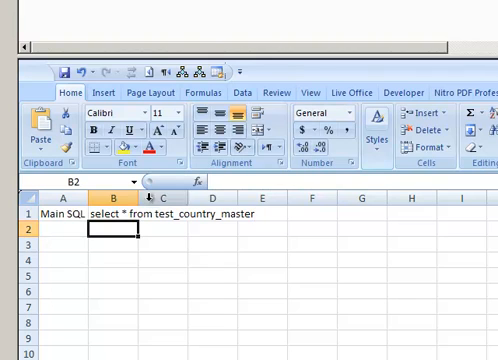
left_click_drag(160, 200, 284, 200)
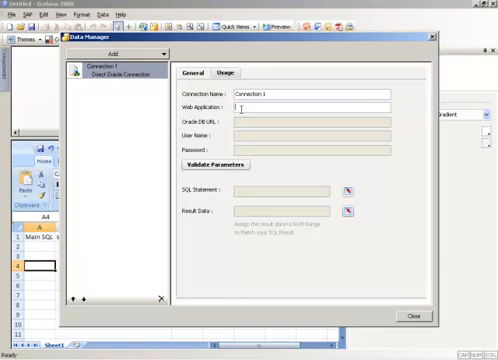
Step: Fill in Connection 1's web application address and Oracle database URL
type("EQBODEV:8080")
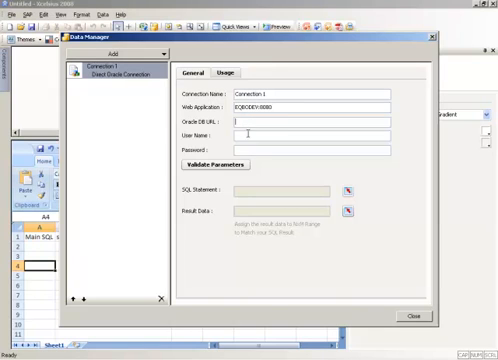
type("eqbodev:1521:BOD")
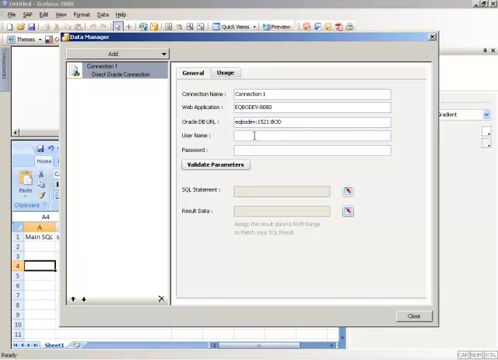
type("are")
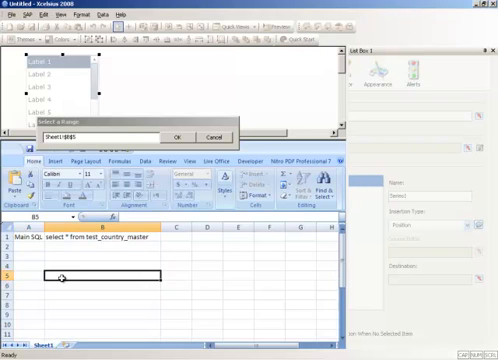
Step: Set the list box insertion type and assign its destination cell range
scroll("down", 3)
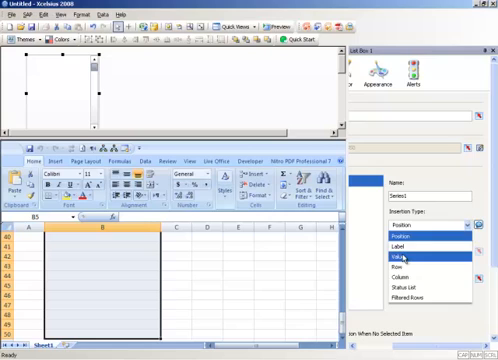
left_click(394, 252)
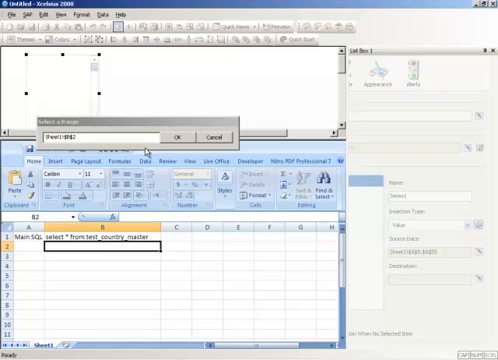
left_click(180, 136)
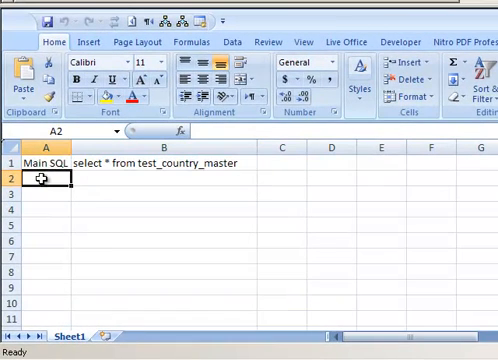
Step: Label A2 as the selected country and start a select formula on the new Details sheet
type("Selected C")
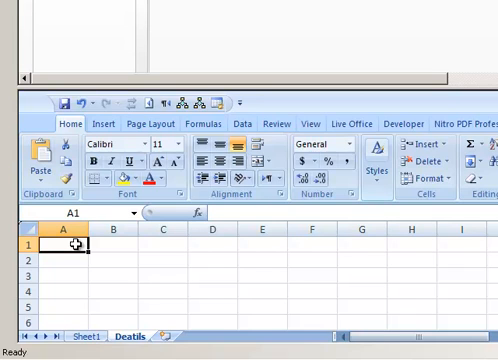
type("=\"selec")
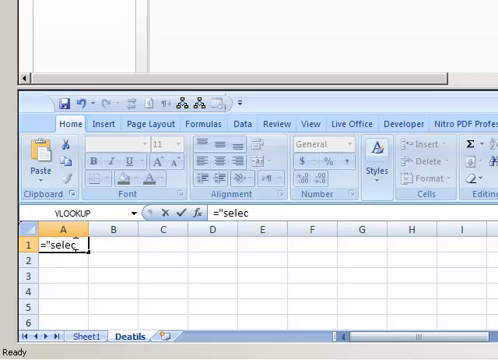
Step: Build the select * from test_country_sales where country_id query text in Details A1
type("t * from")
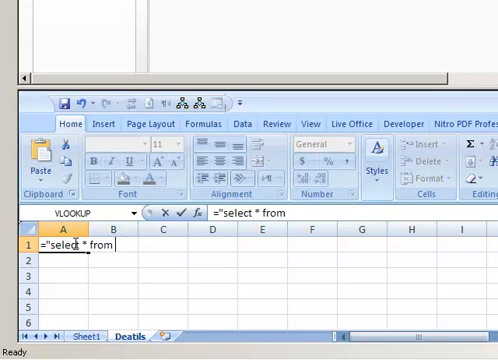
type("country")
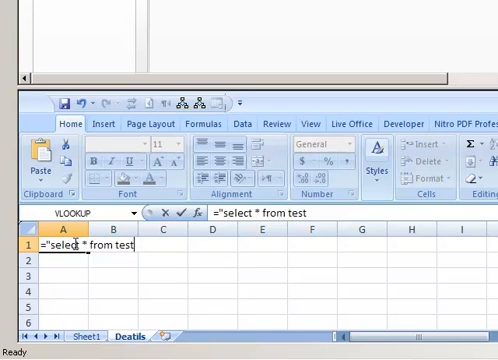
type("_country")
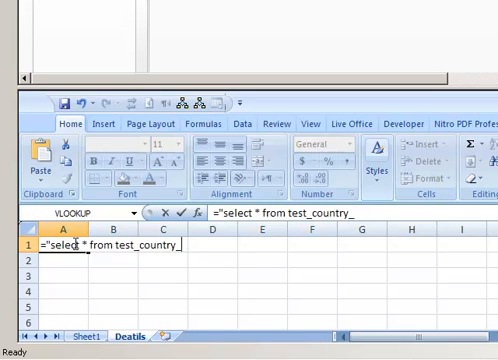
type("_sales where c")
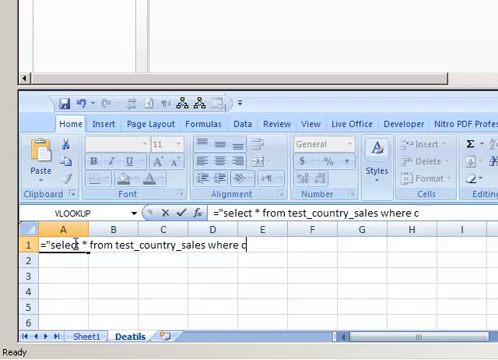
type("ountry_id")
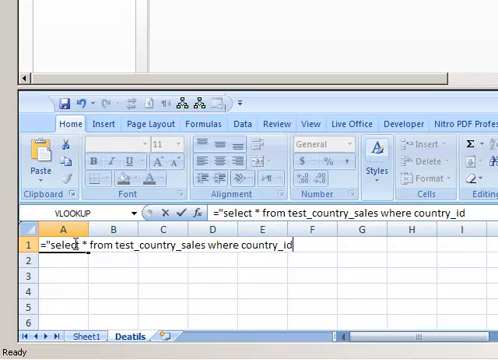
Step: Concatenate Sheet1!B2 as the quoted country_id filter value to finish the formula
type("='")
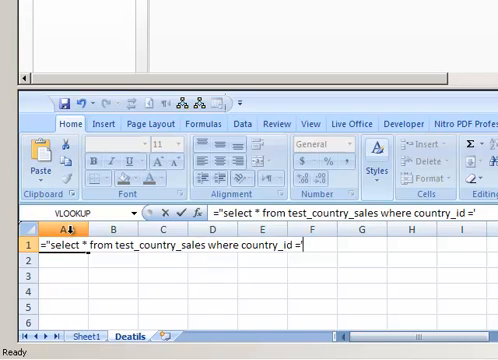
type("\"")
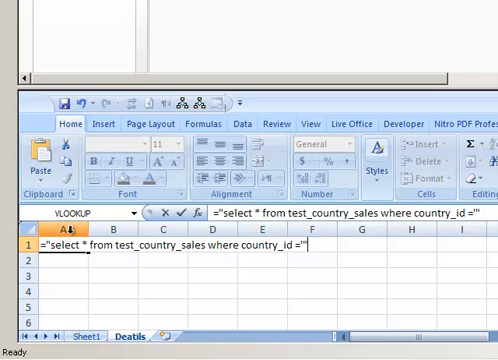
type("&")
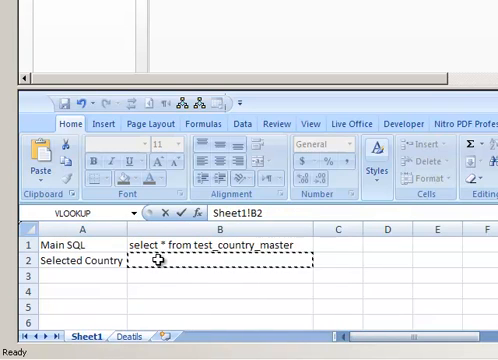
type("&")
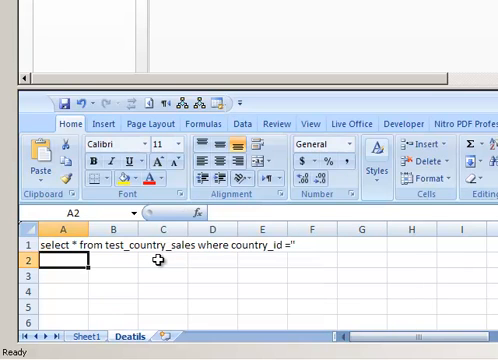
left_click(56, 244)
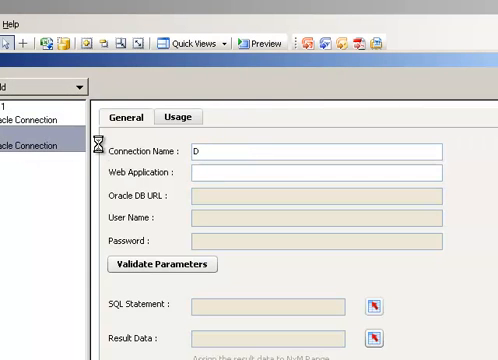
Step: Name the connection DetallesSales with web app on port 8080, Oracle URL on 1521, user and password
type("etallesSales")
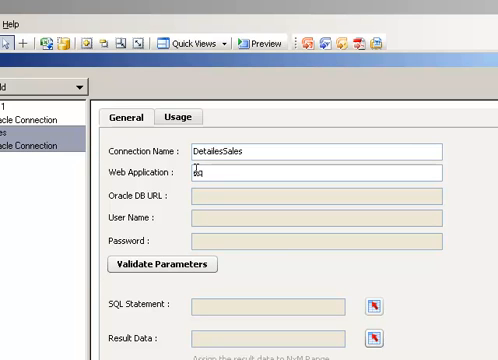
type("bodevel")
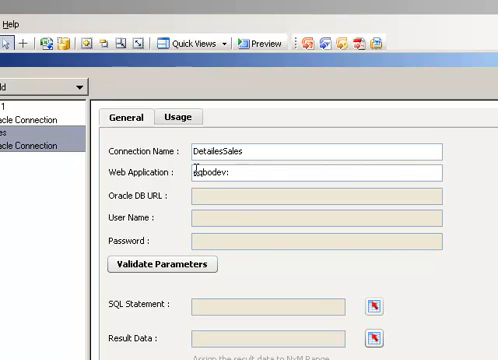
type("8080")
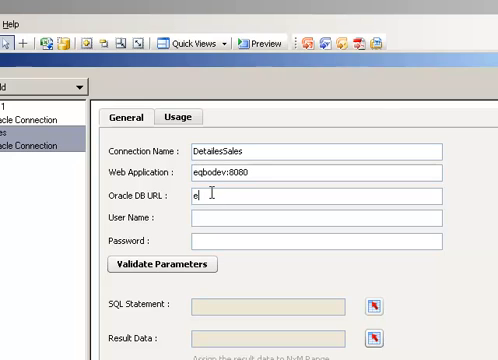
type("qbodev:")
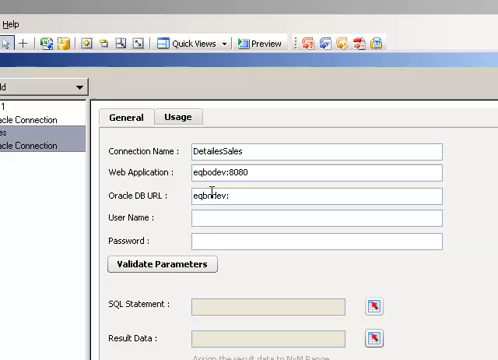
type("1521:BOD")
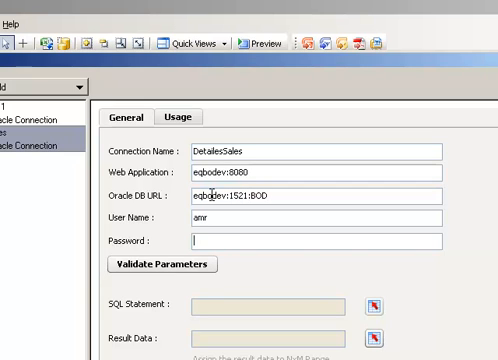
type("***")
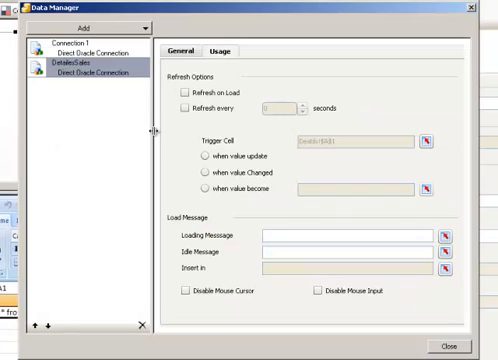
Step: Review the DetallesSales connection's refresh, trigger cell and load message options
left_click(200, 174)
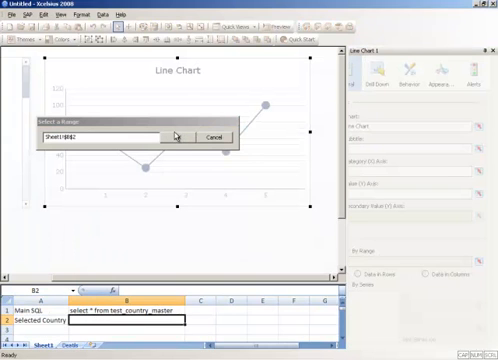
Step: Link the line chart's data to the spreadsheet range holding the returned sales
left_click(176, 136)
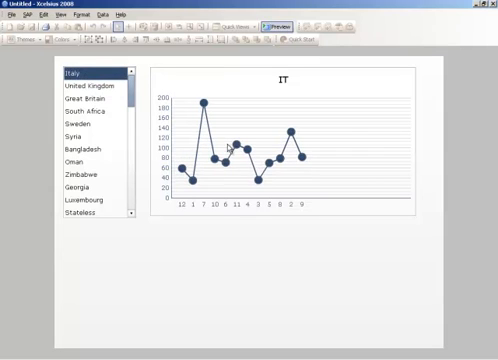
Step: Preview the dashboard and pick United Kingdom so the line chart shows UK sales
left_click(88, 84)
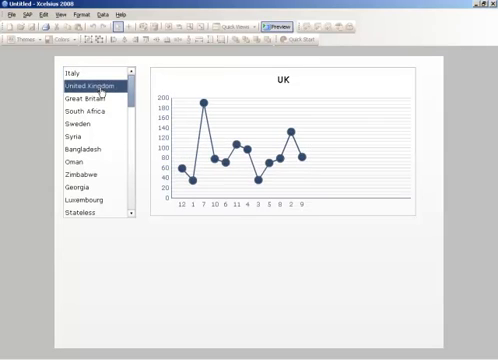
scroll("down", 3)
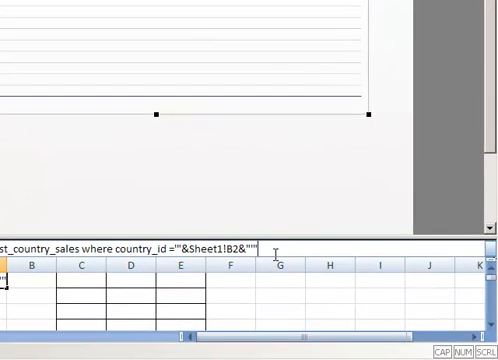
Step: Append "order by" the month column to the details sales SQL string
type("order")
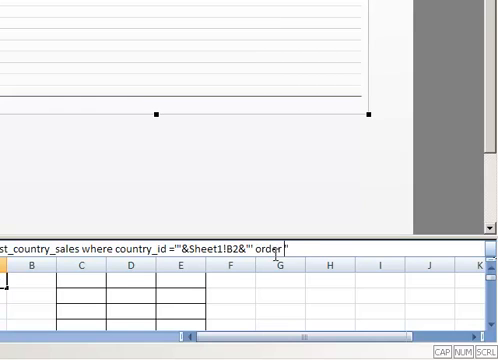
type("by")
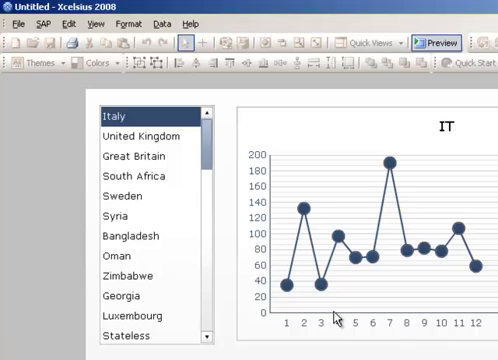
mouse_move(432, 44)
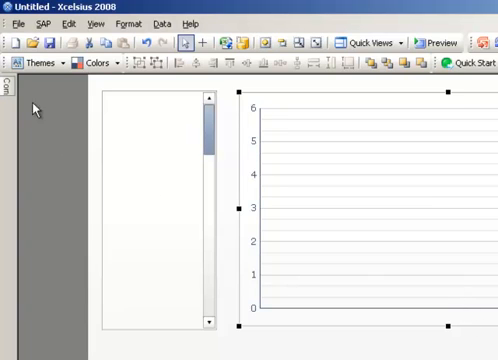
Step: Export to BusinessObjects Enterprise, log on with the password, and name the dashboard 'Test Dash'
left_click(12, 24)
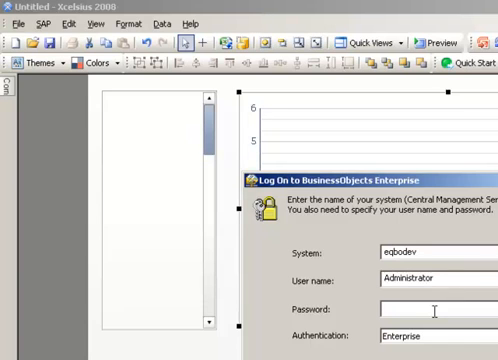
type("password")
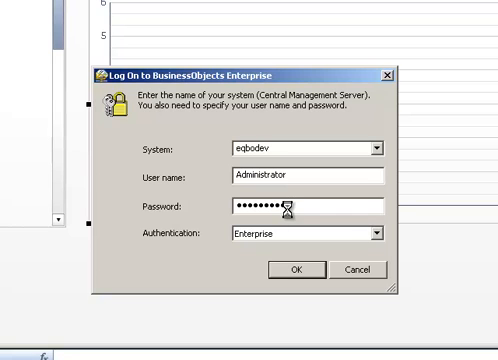
left_click(294, 268)
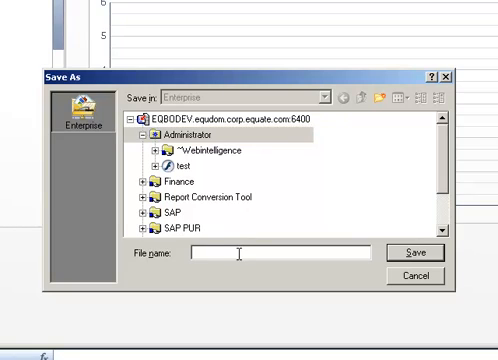
type("Test Dash")
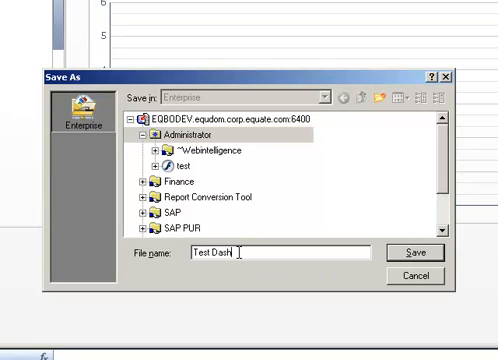